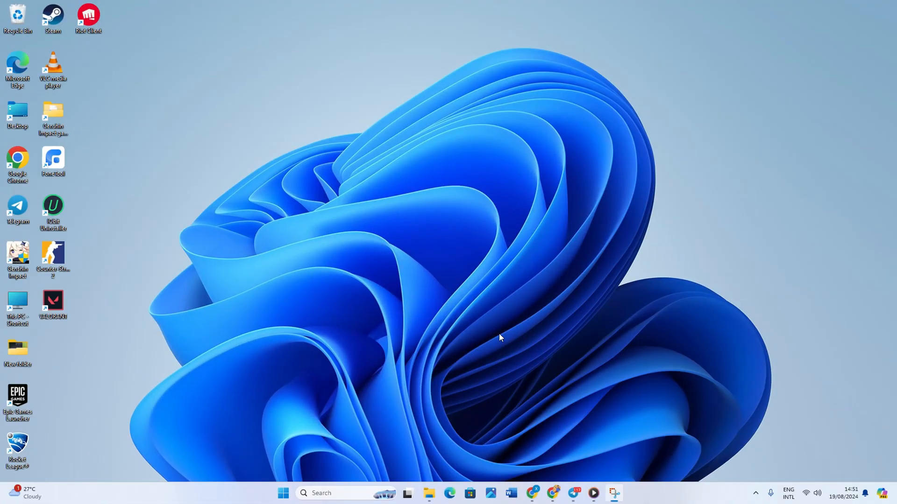
mouse_move(250, 489)
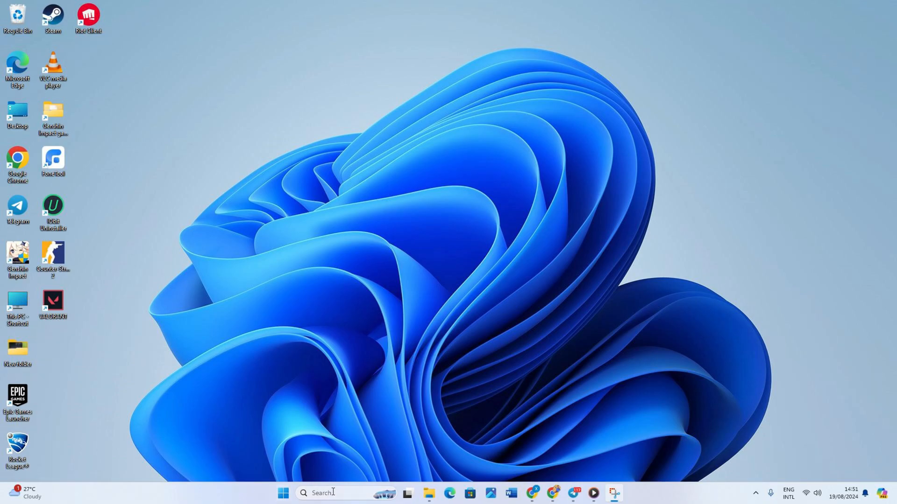
Search the taskbar for "net" to surface View network connections
type("notepad")
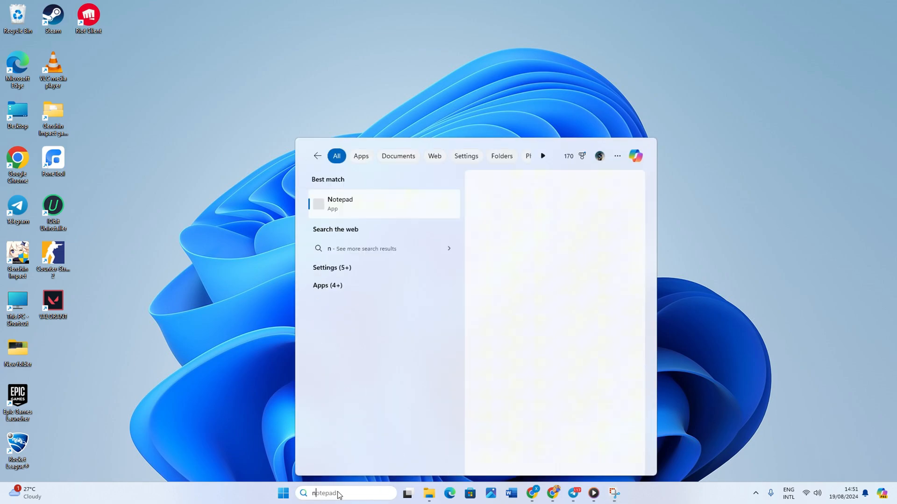
type("net")
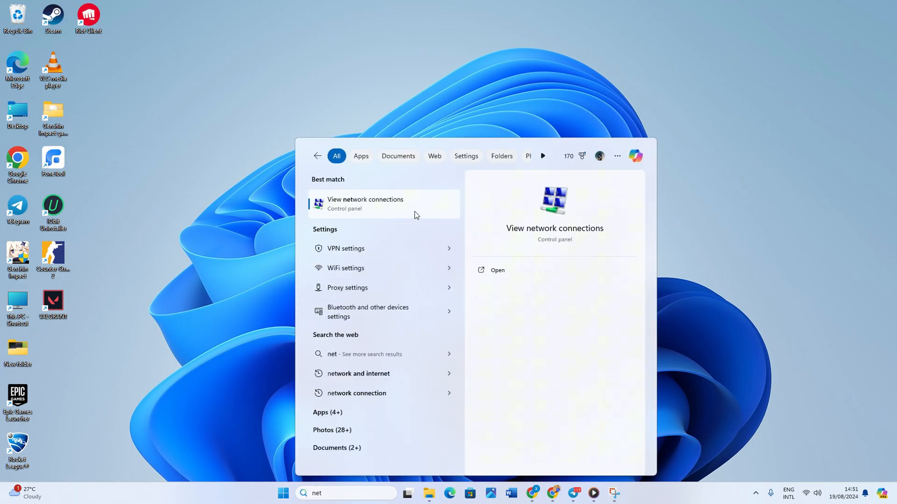
Open View network connections to show the Ethernet and WiFi adapters
left_click(364, 204)
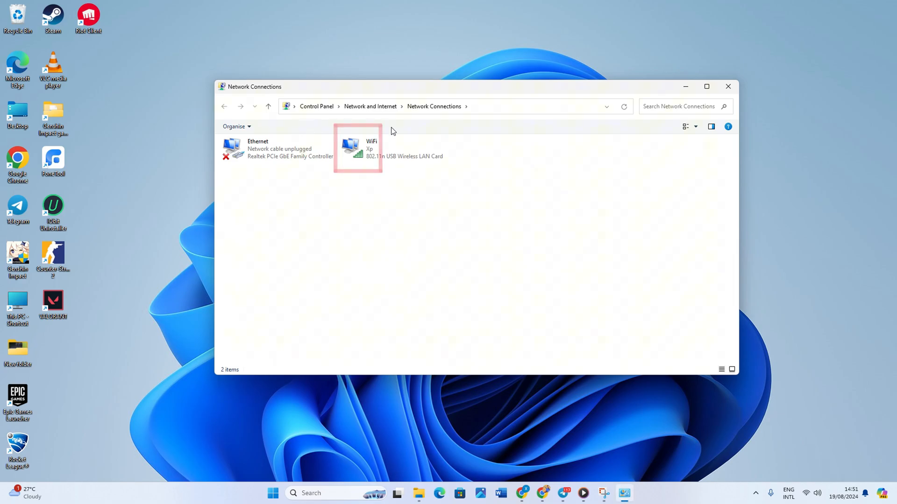
left_click(272, 150)
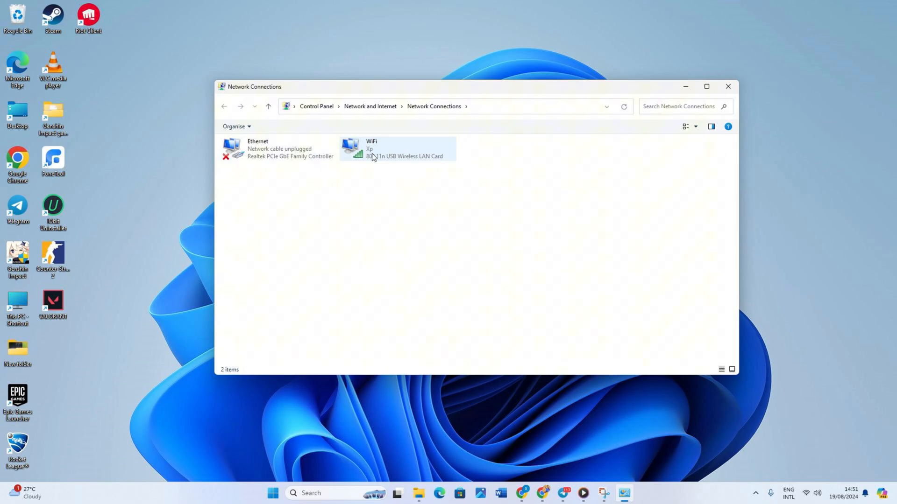
mouse_move(375, 157)
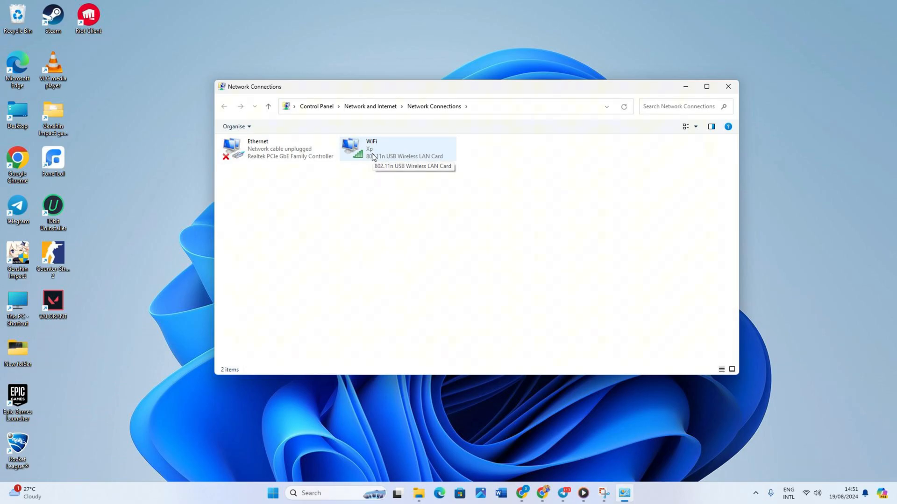
Open the WiFi adapter's properties and select Internet Protocol Version 4 (TCP/IPv4)
right_click(376, 156)
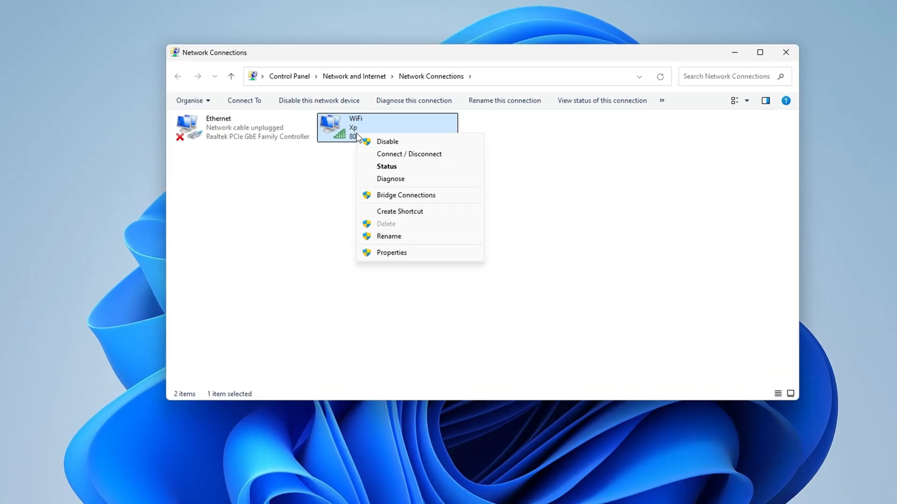
left_click(392, 253)
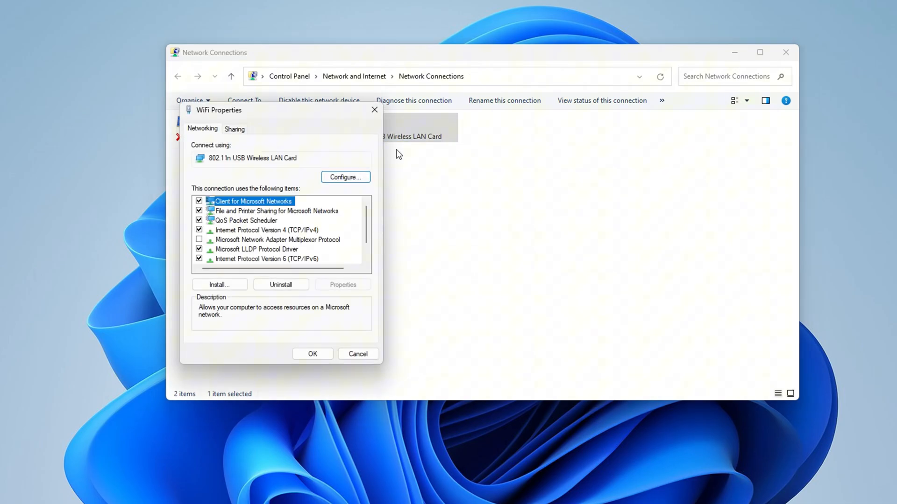
left_click(267, 230)
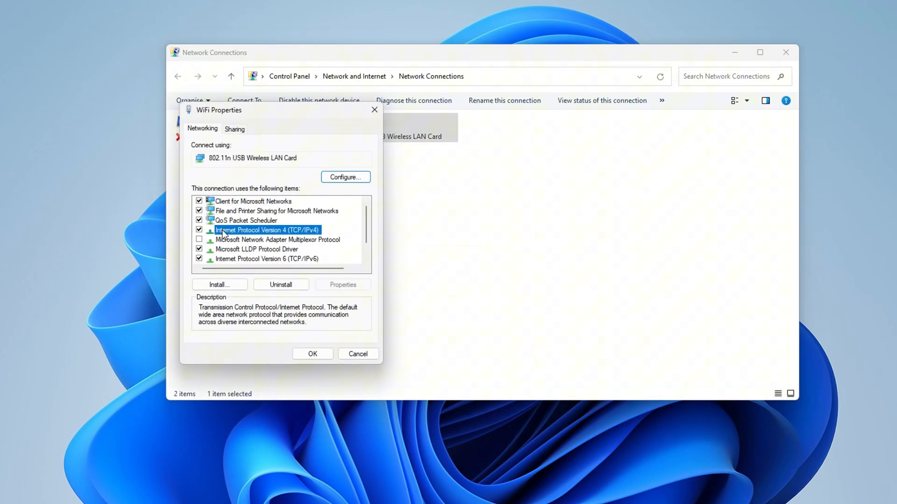
Set the IPv4 DNS servers manually to preferred 1.1.1.1 and alternative 1.0.0.1
left_click(343, 285)
type("1.0.0.1")
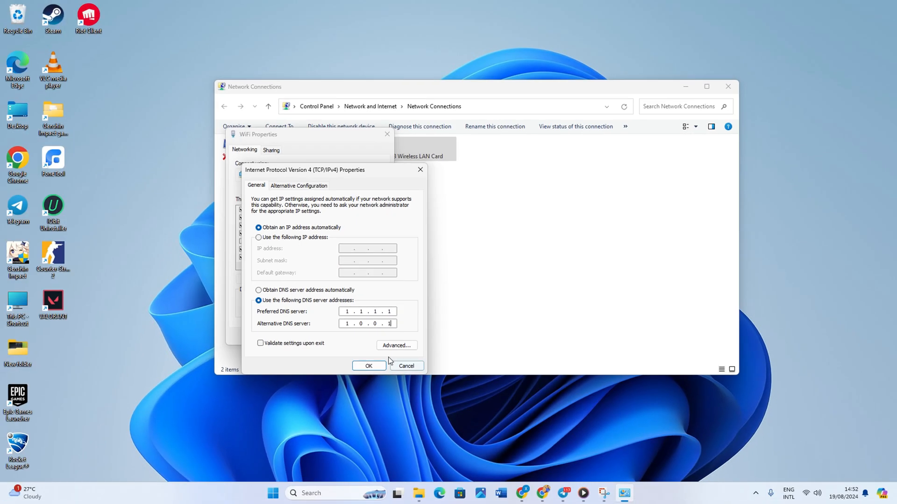
Confirm the DNS change and close WiFi Properties and Network Connections
left_click(369, 366)
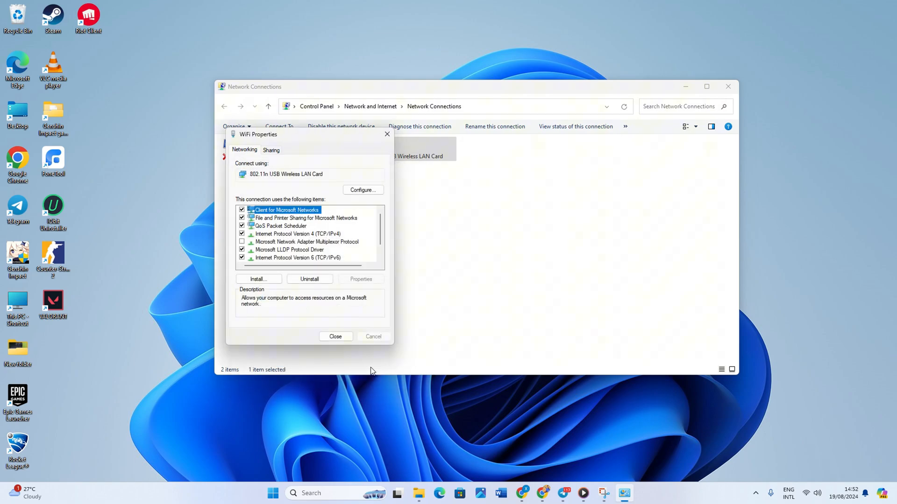
left_click(336, 336)
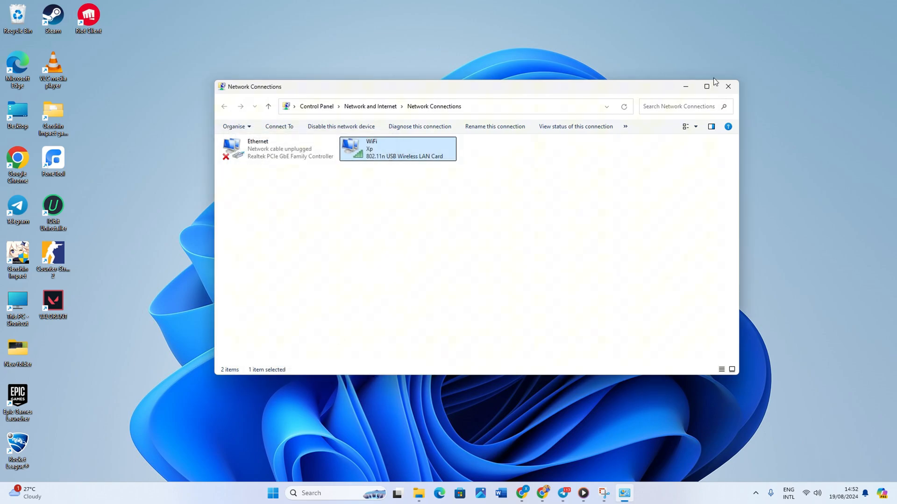
left_click(728, 87)
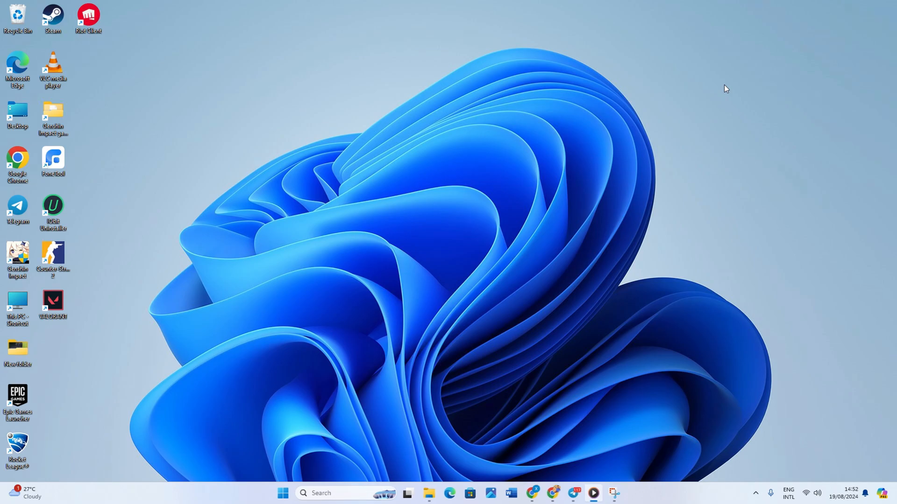